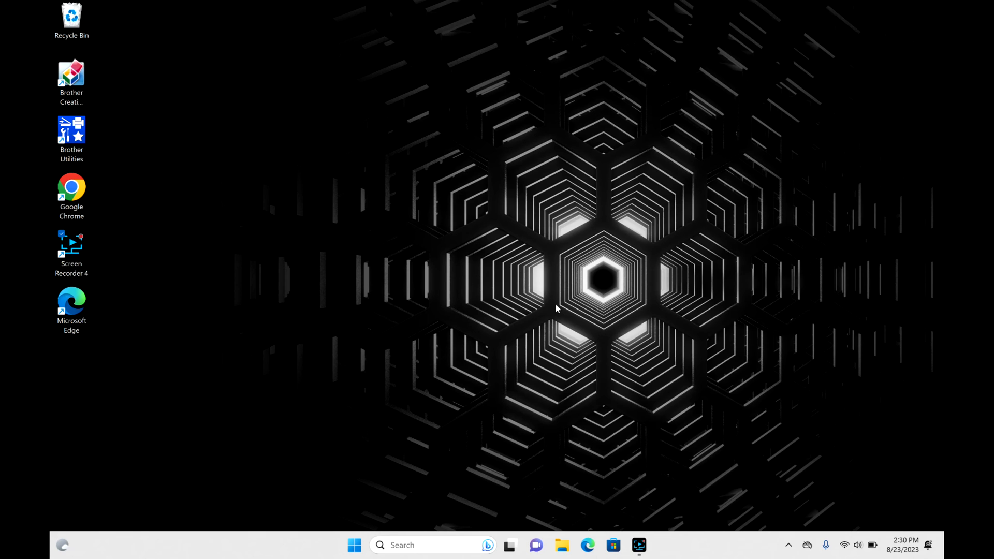
mouse_move(535, 355)
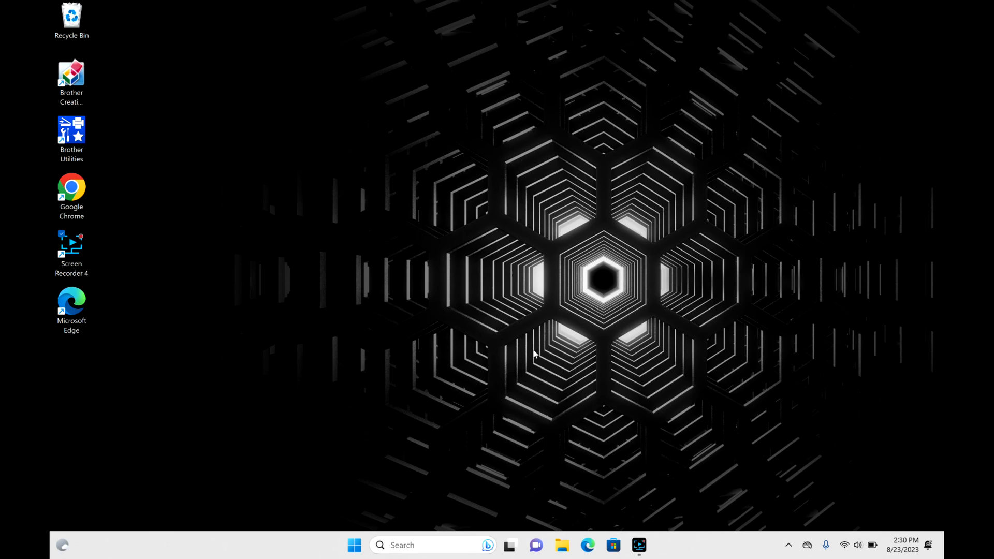
mouse_move(482, 258)
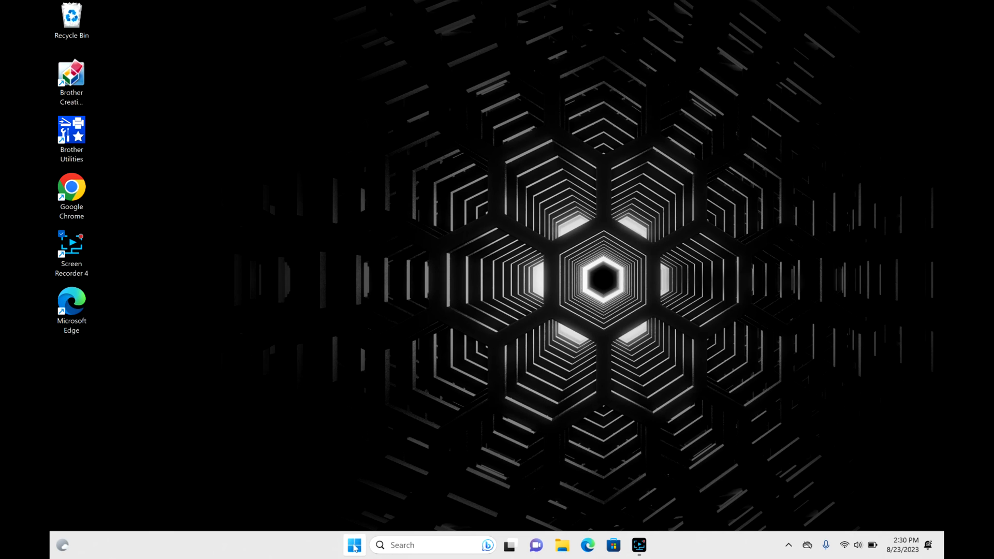
mouse_move(356, 545)
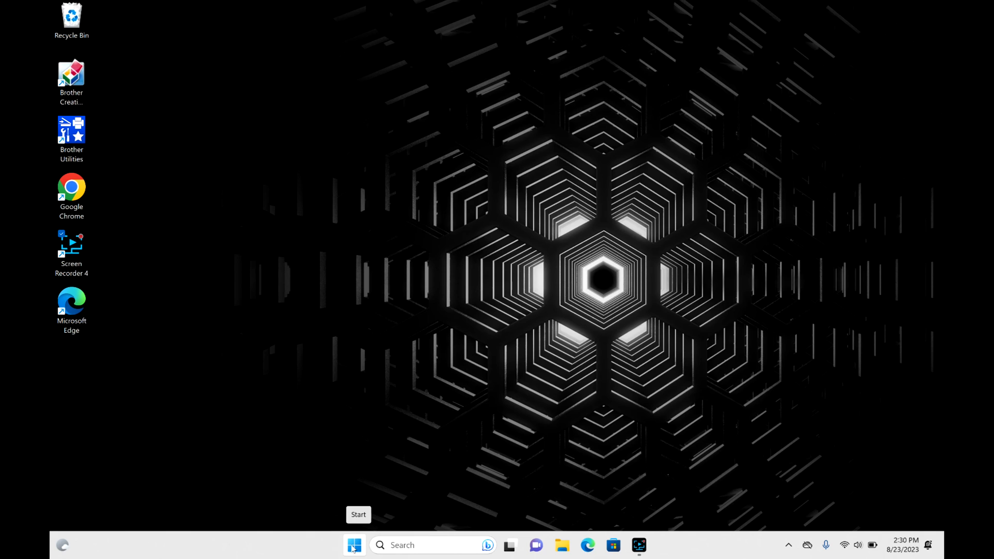
Open the Start menu from the taskbar Start button.
left_click(354, 546)
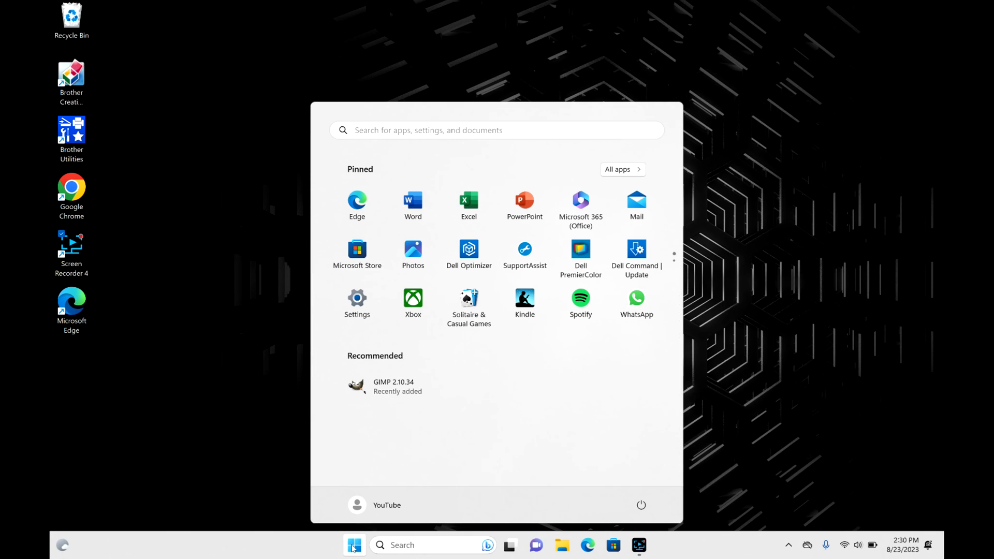
mouse_move(618, 459)
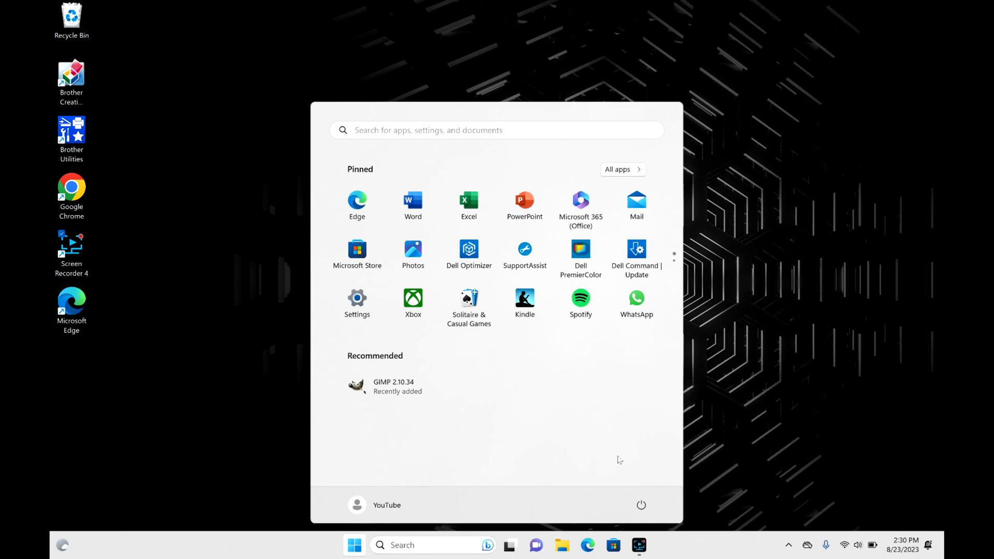
mouse_move(641, 506)
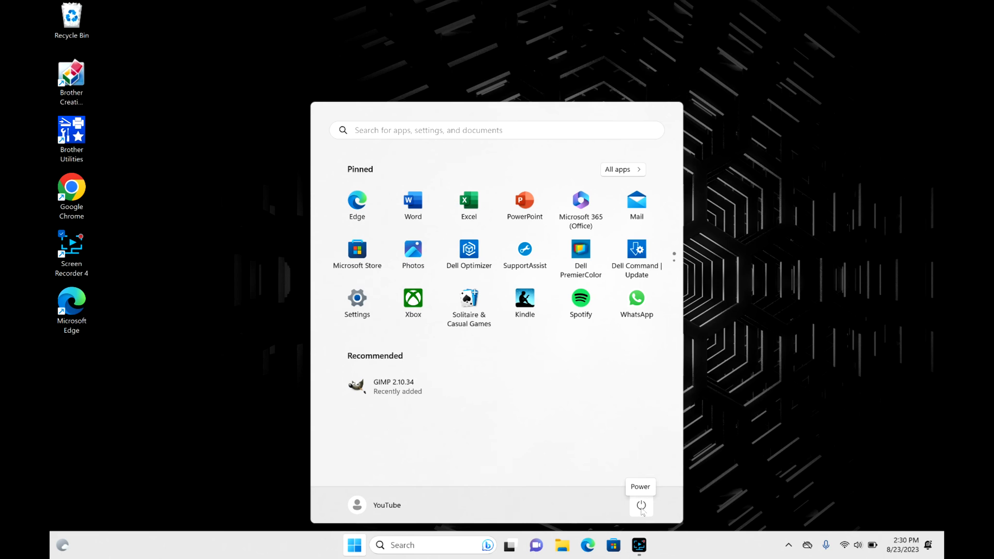
Open the Power menu showing Sign-in options, Sleep, Shut down and Restart.
left_click(641, 507)
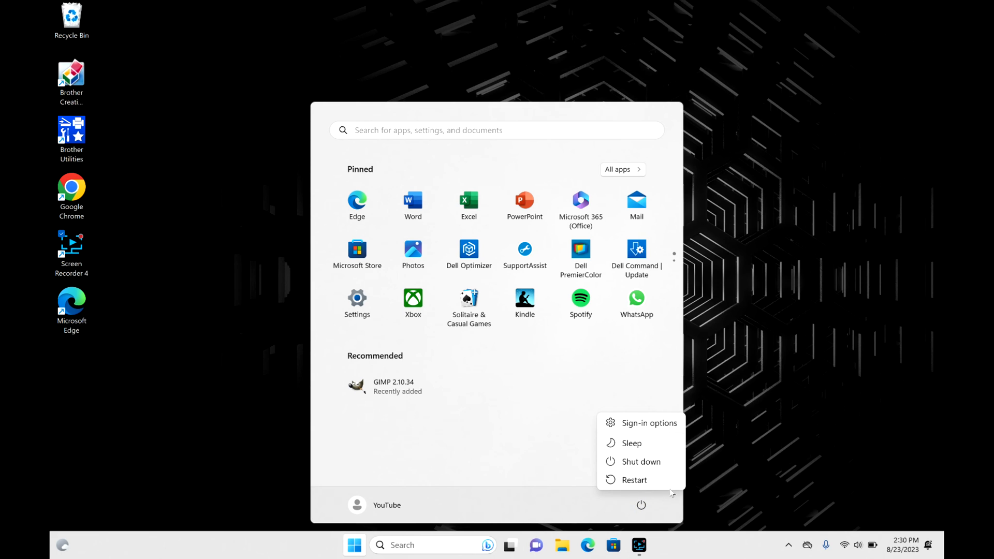
mouse_move(640, 462)
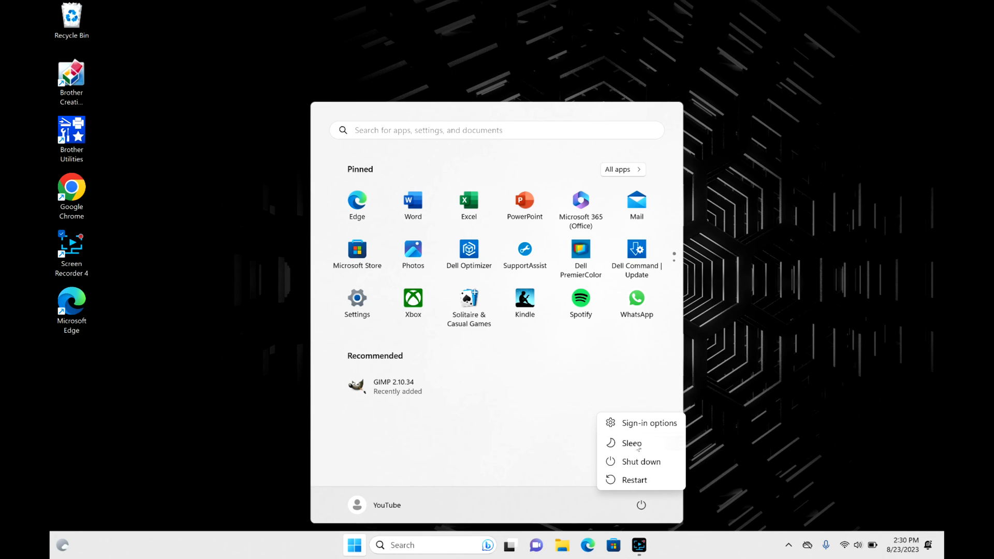
mouse_move(646, 465)
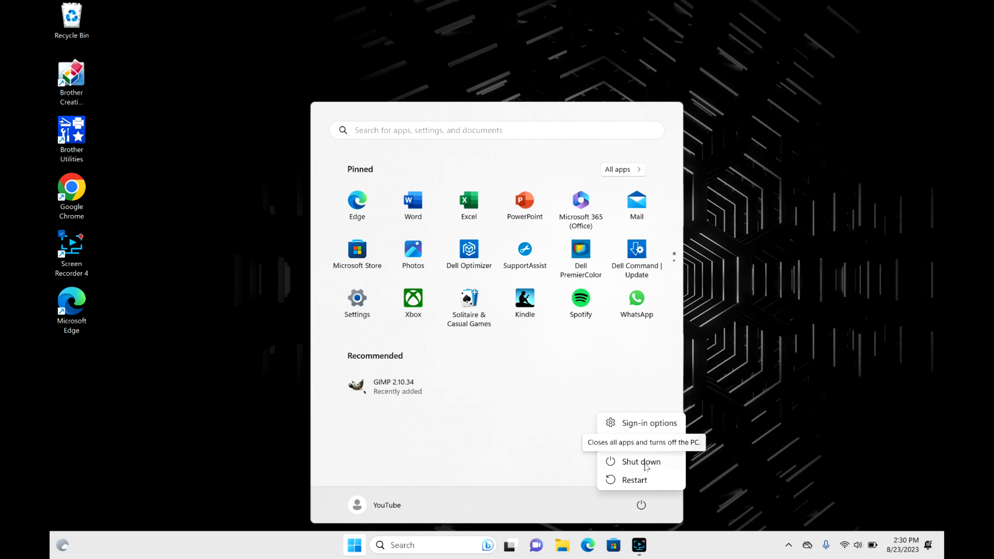